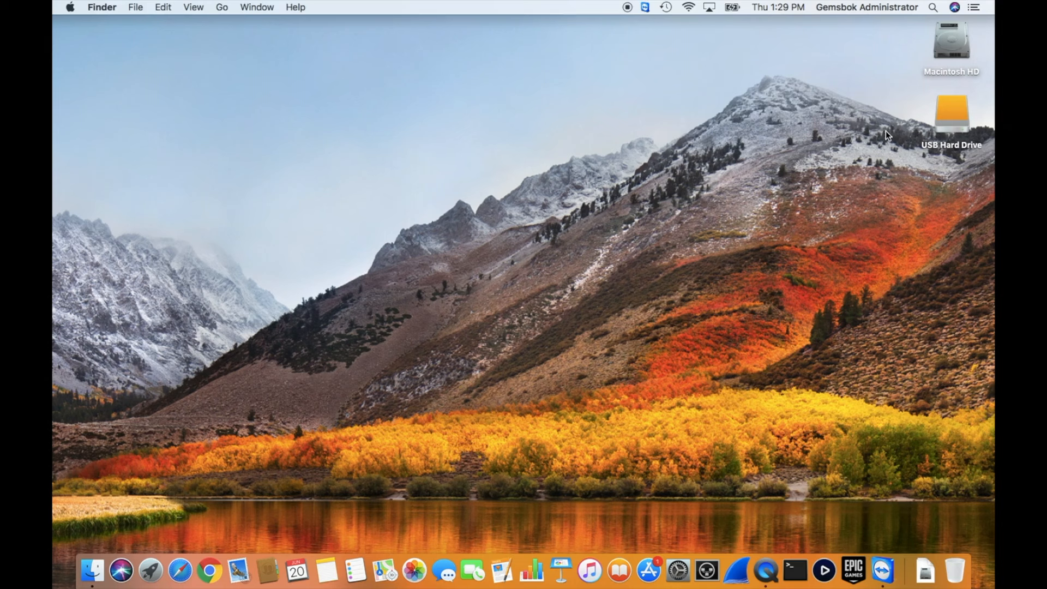
{"action": "mouse_move", "coordinate": [945, 159]}
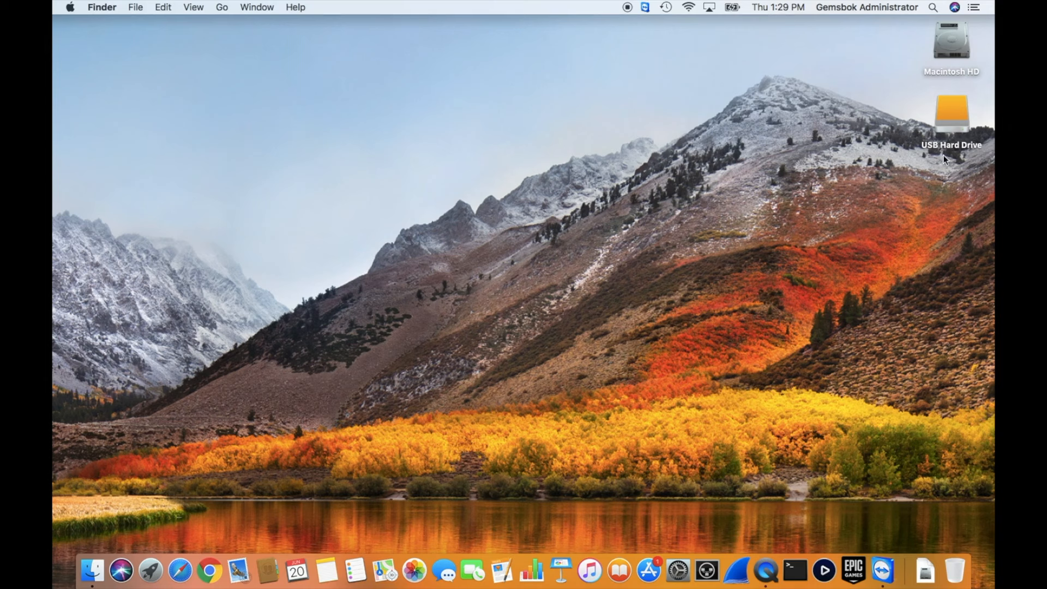
{"action": "mouse_move", "coordinate": [80, 29]}
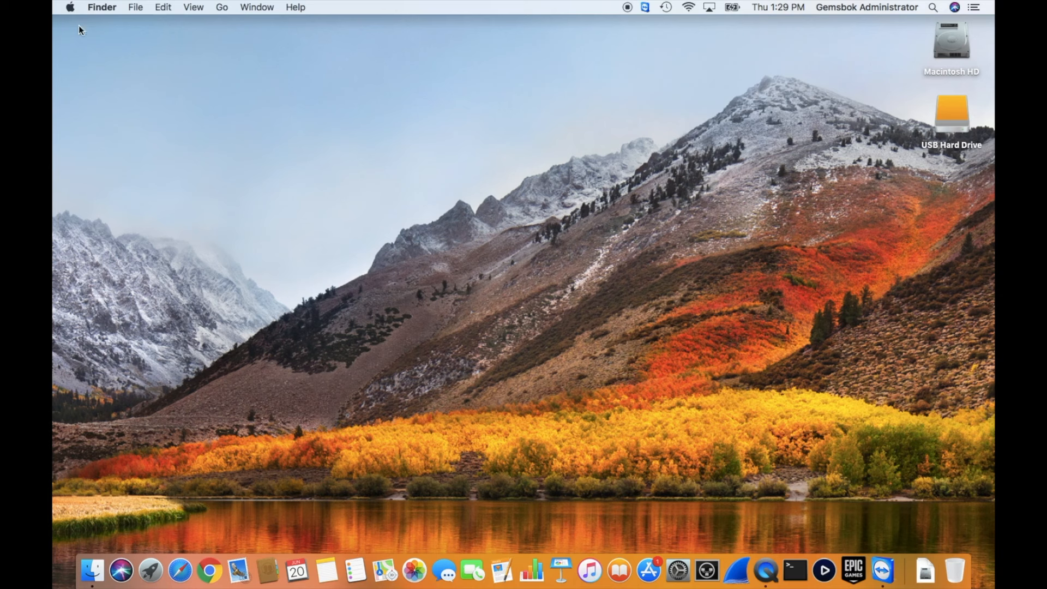
- Check the Mac's OS version, then show the USB Hard Drive's details via a new Finder window
{"action": "left_click", "coordinate": [69, 7]}
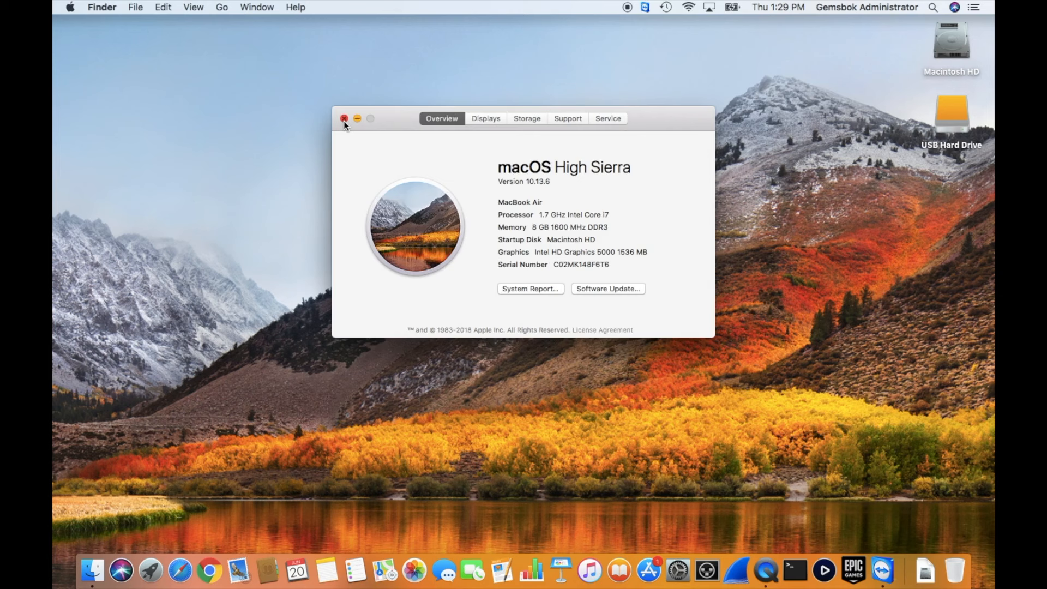
{"action": "left_click", "coordinate": [344, 119]}
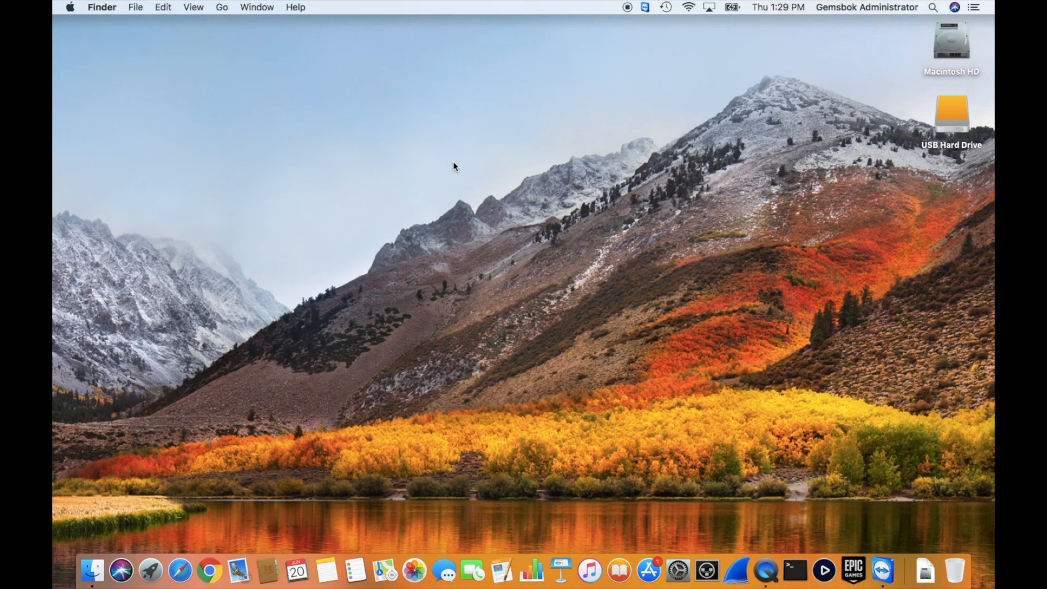
{"action": "left_click", "coordinate": [135, 6]}
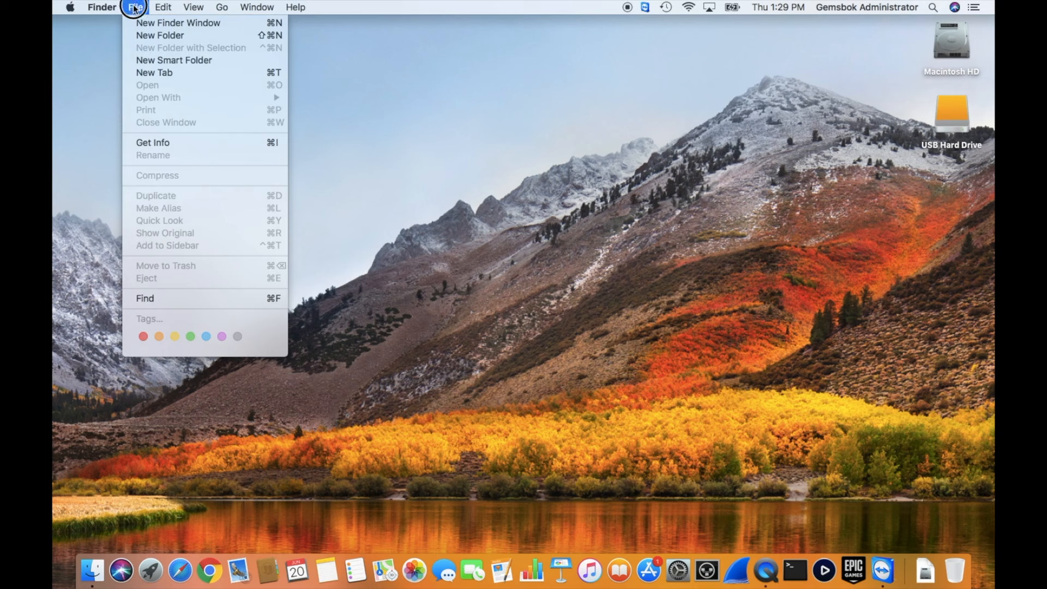
{"action": "left_click", "coordinate": [178, 22]}
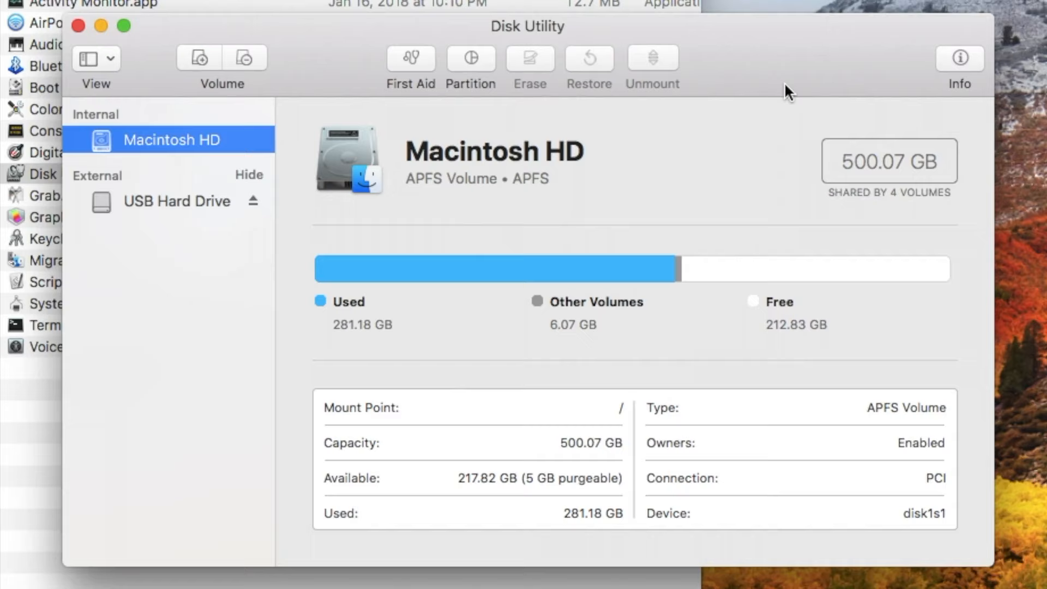
{"action": "left_click", "coordinate": [177, 201]}
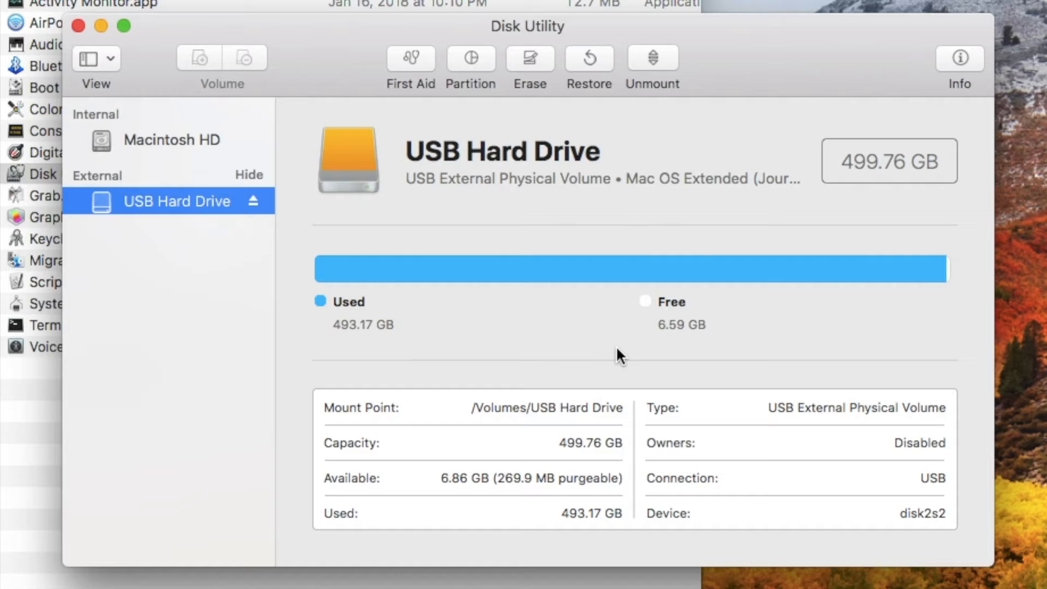
{"action": "mouse_move", "coordinate": [410, 72]}
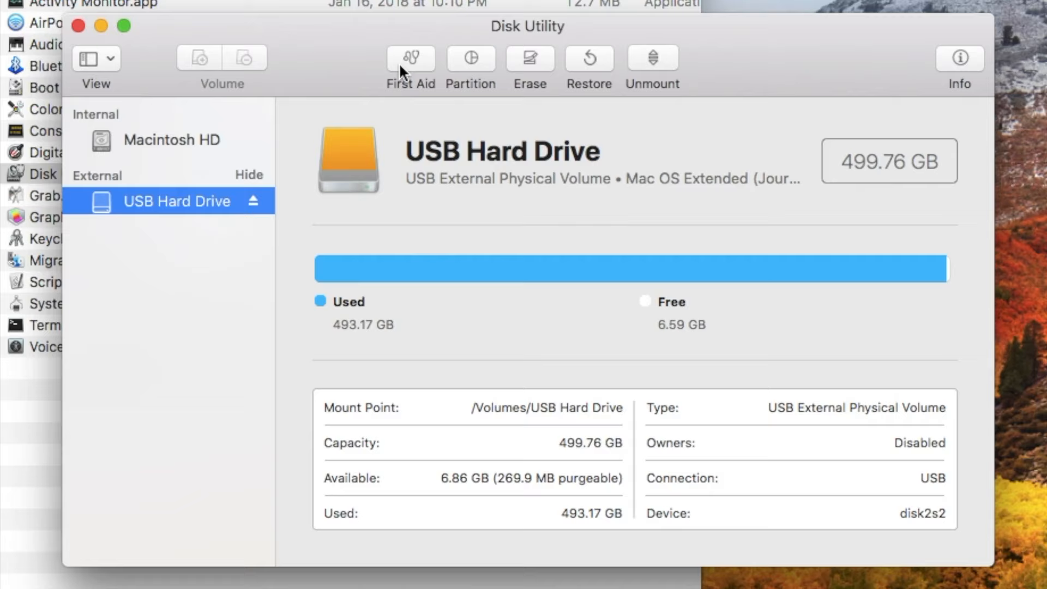
{"action": "mouse_move", "coordinate": [357, 71]}
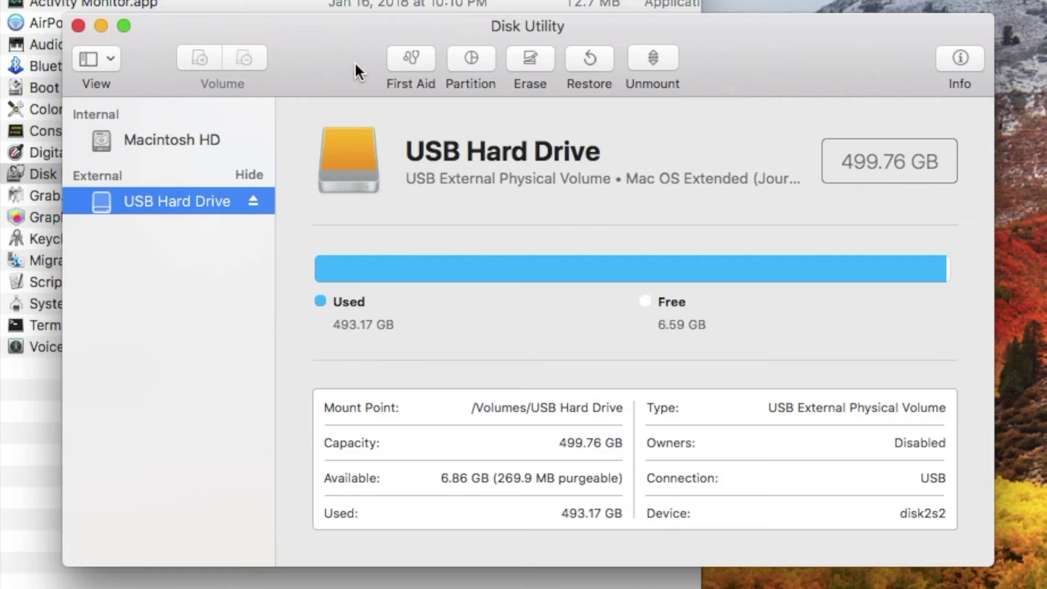
{"action": "mouse_move", "coordinate": [390, 69]}
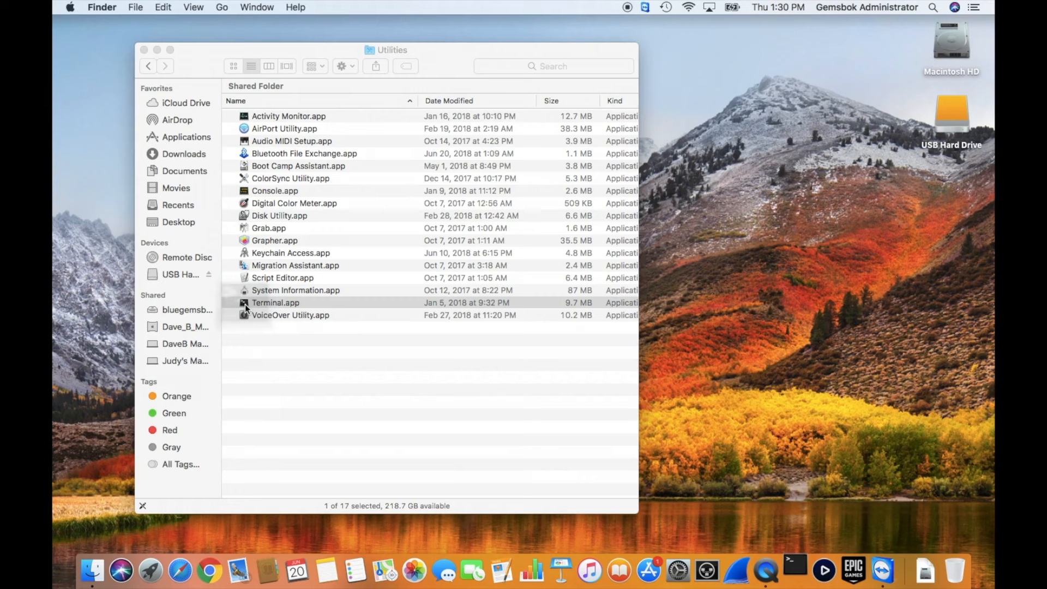
- Launch Terminal.app from the Utilities folder to get a bash prompt
{"action": "double_click", "coordinate": [275, 302]}
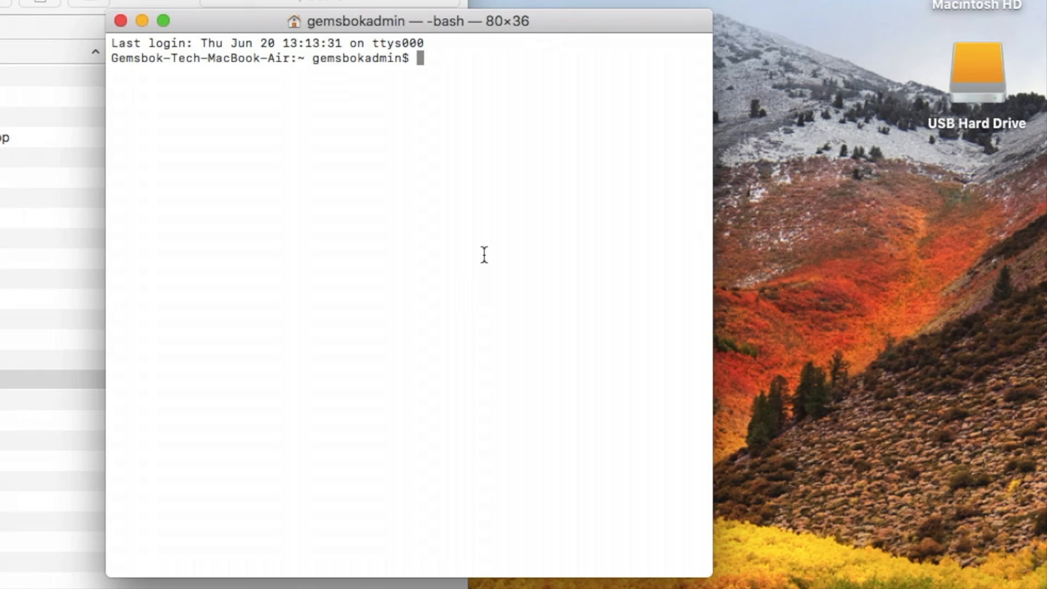
- Run diskutil list and highlight Macintosh HD, external disk2 and the USB Hard Drive partition
{"action": "type", "text": "disk"}
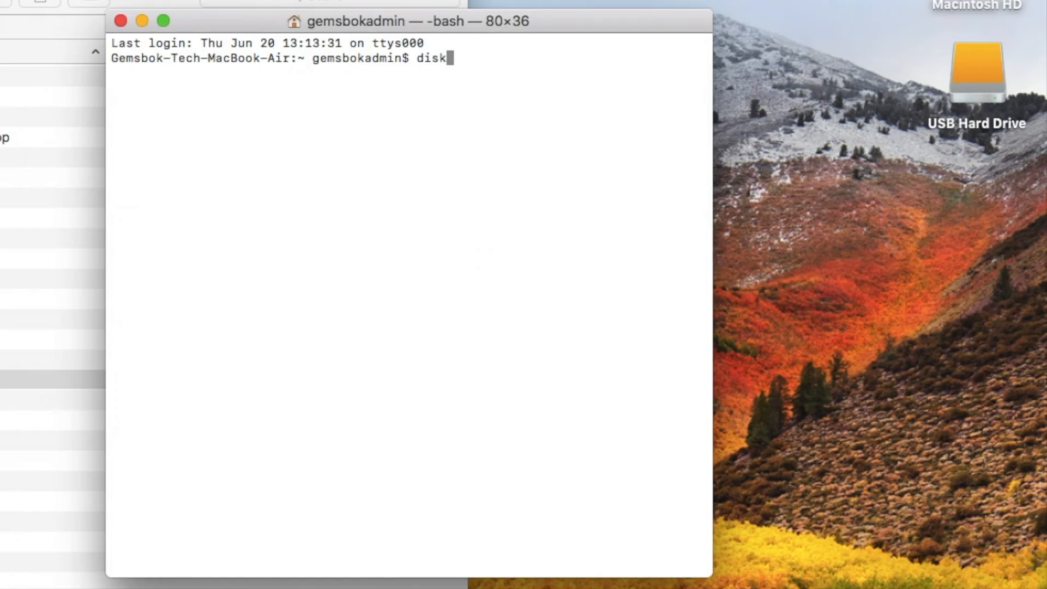
{"action": "key", "text": "Return"}
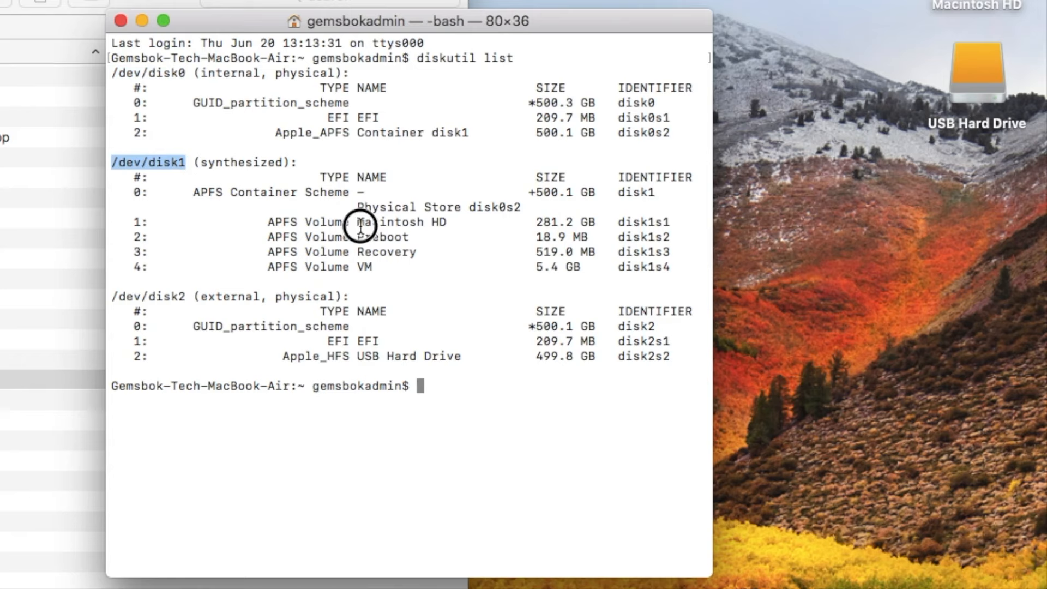
{"action": "double_click", "coordinate": [401, 222]}
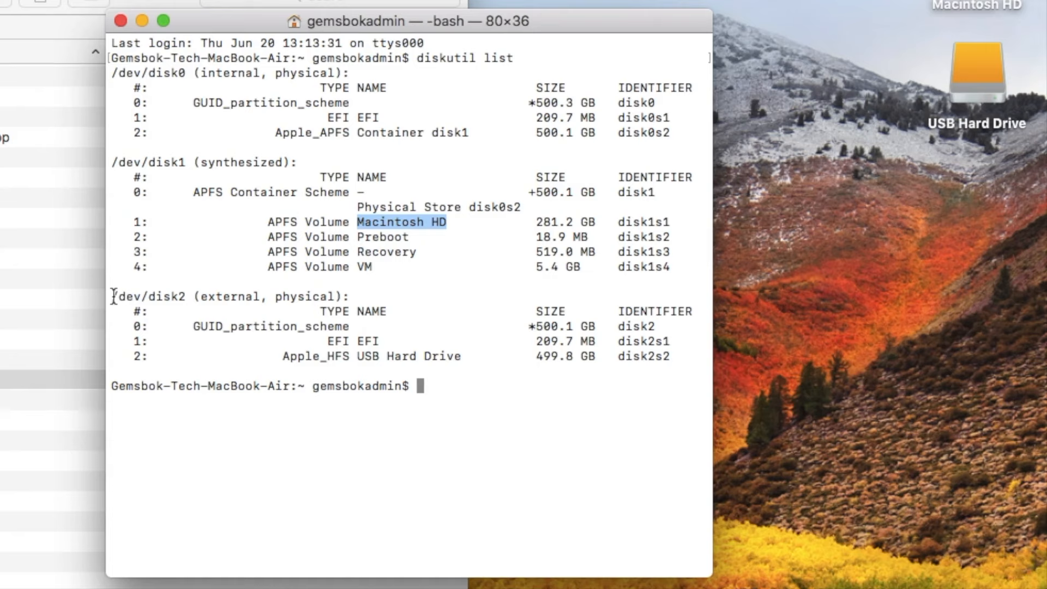
{"action": "double_click", "coordinate": [148, 297]}
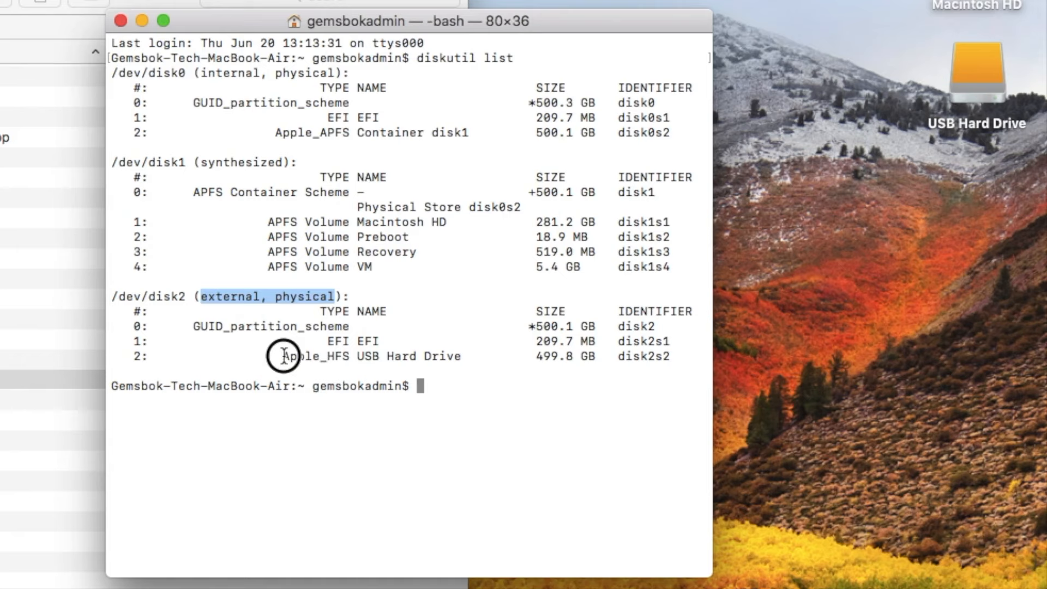
{"action": "double_click", "coordinate": [408, 356]}
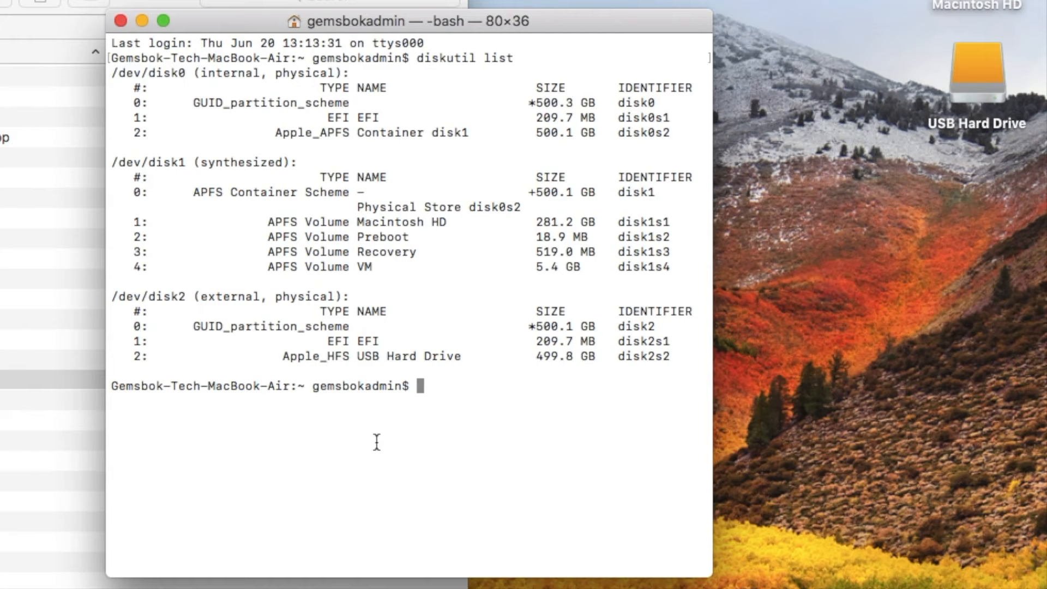
- Run diskutil verifyDisk /dev/disk2 until the partition map is reported OK
{"action": "type", "text": "disk"}
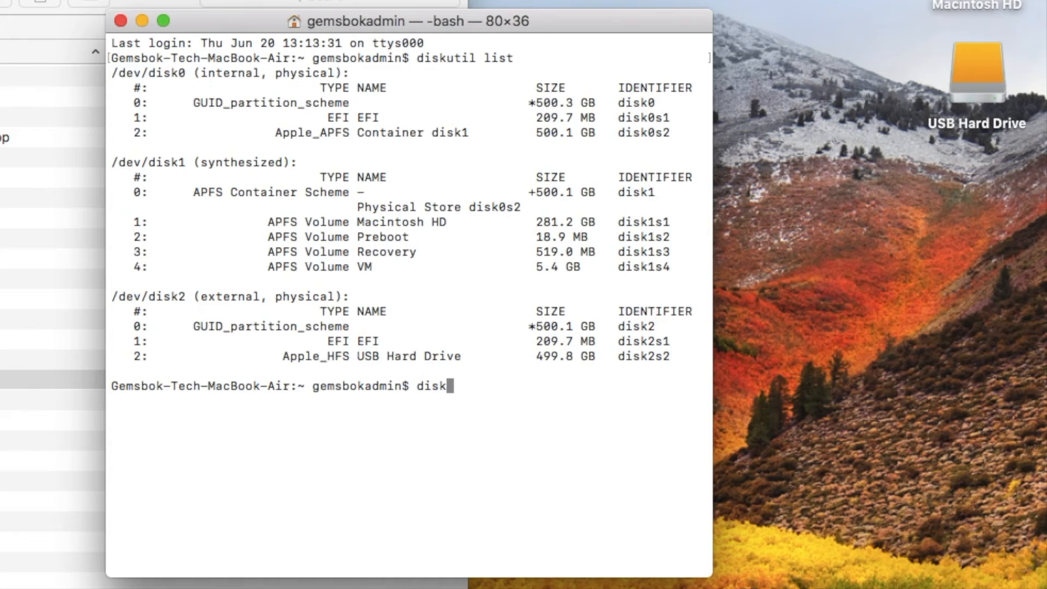
{"action": "type", "text": "util verifyDis"}
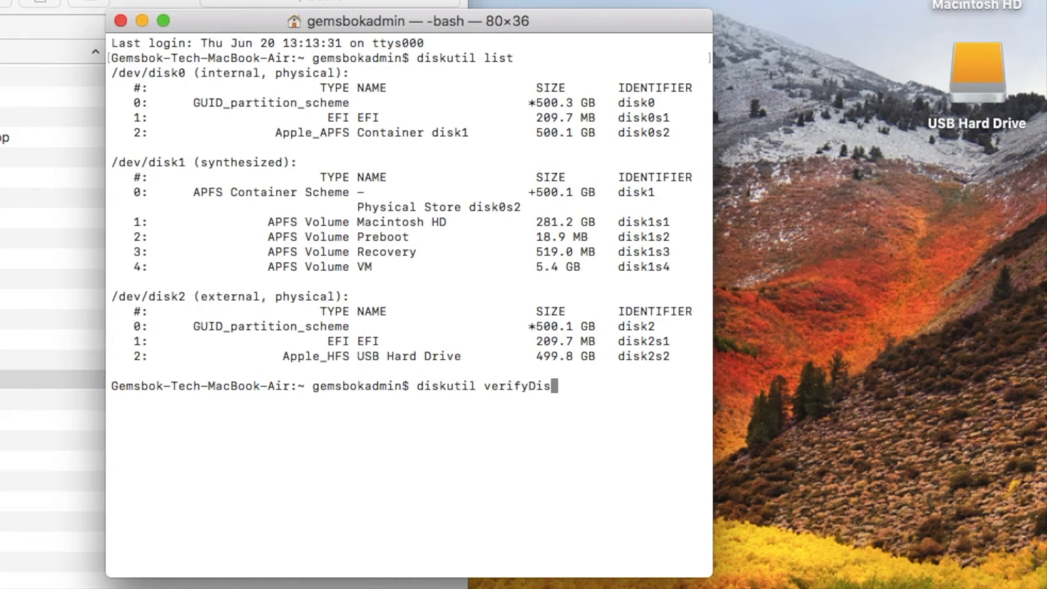
{"action": "type", "text": "k"}
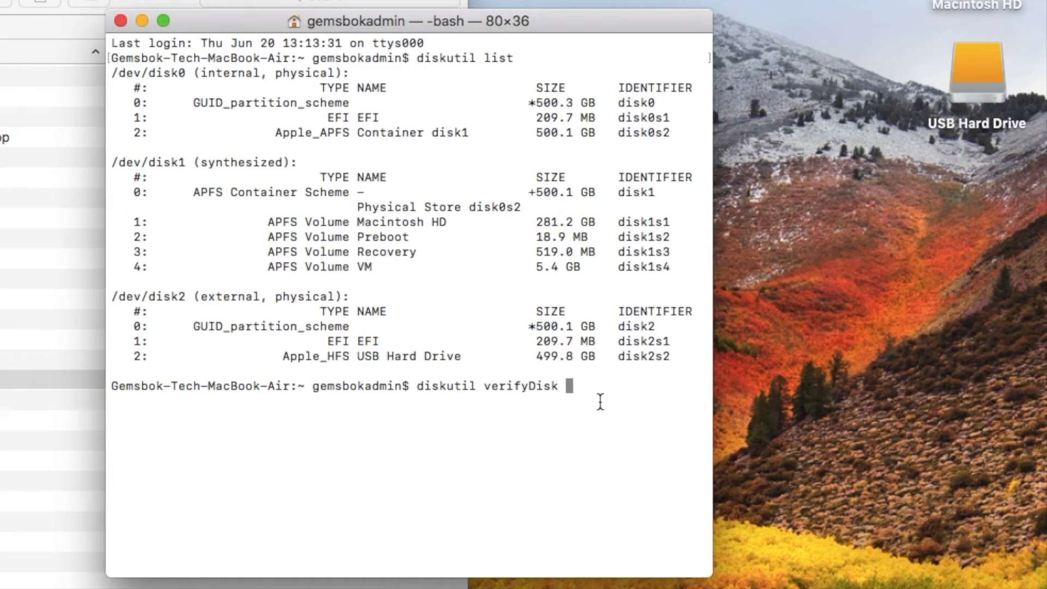
{"action": "type", "text": "/dev/disk2"}
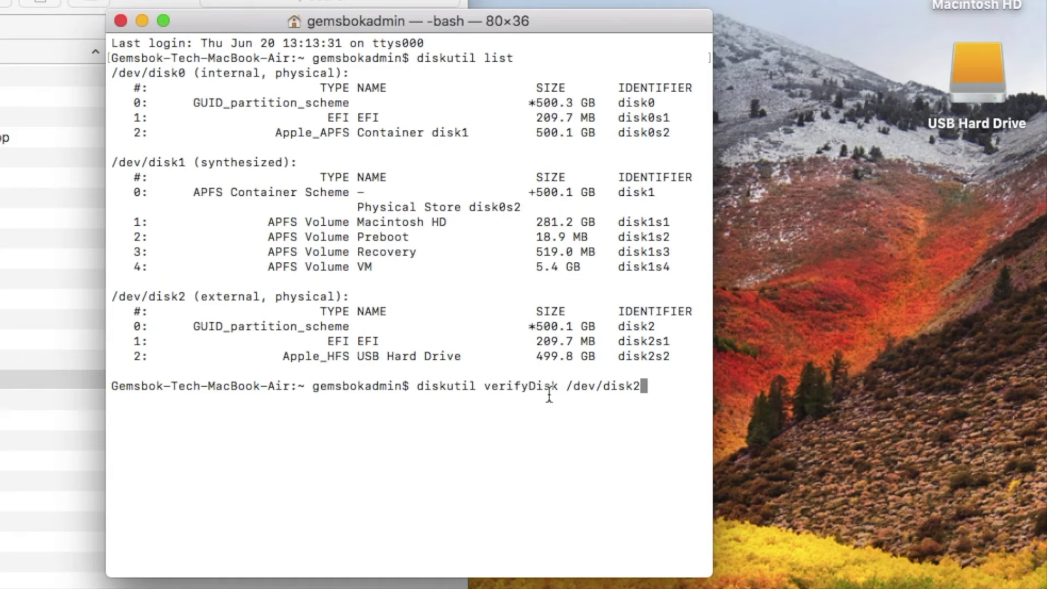
{"action": "mouse_move", "coordinate": [214, 318]}
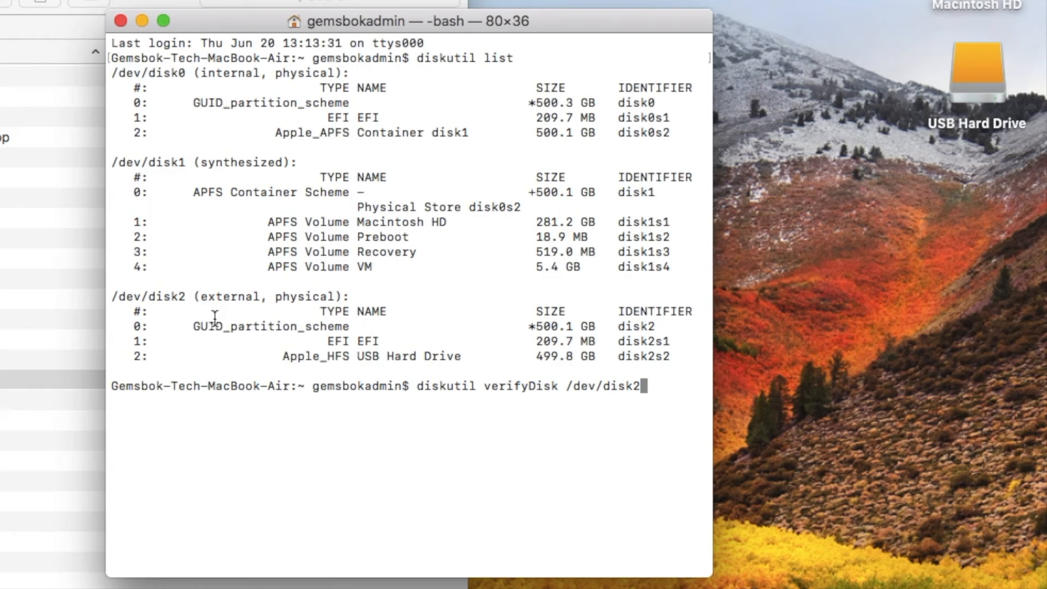
{"action": "key", "text": "Return"}
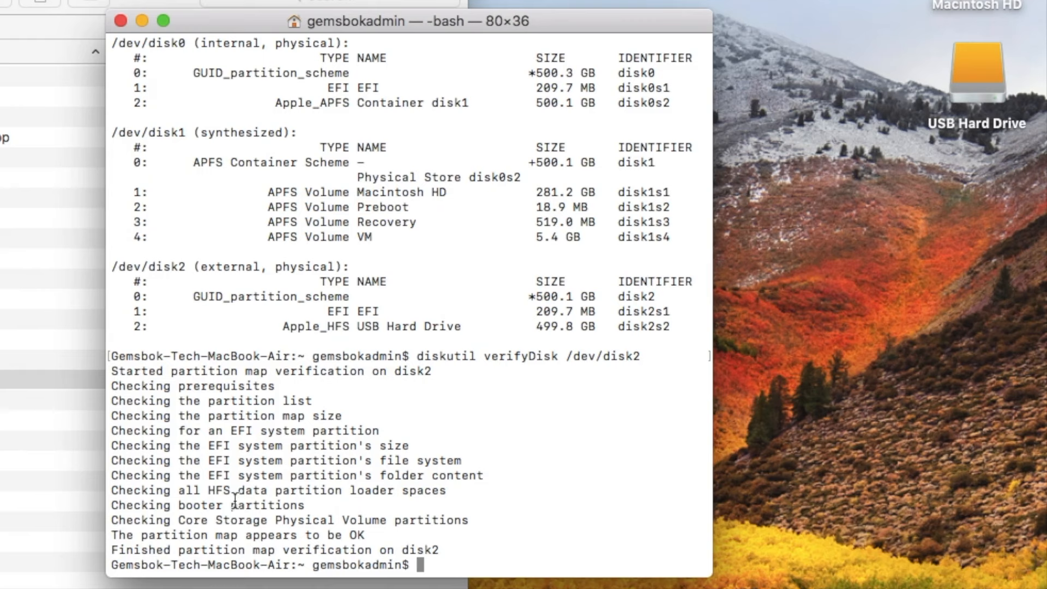
{"action": "mouse_move", "coordinate": [326, 542]}
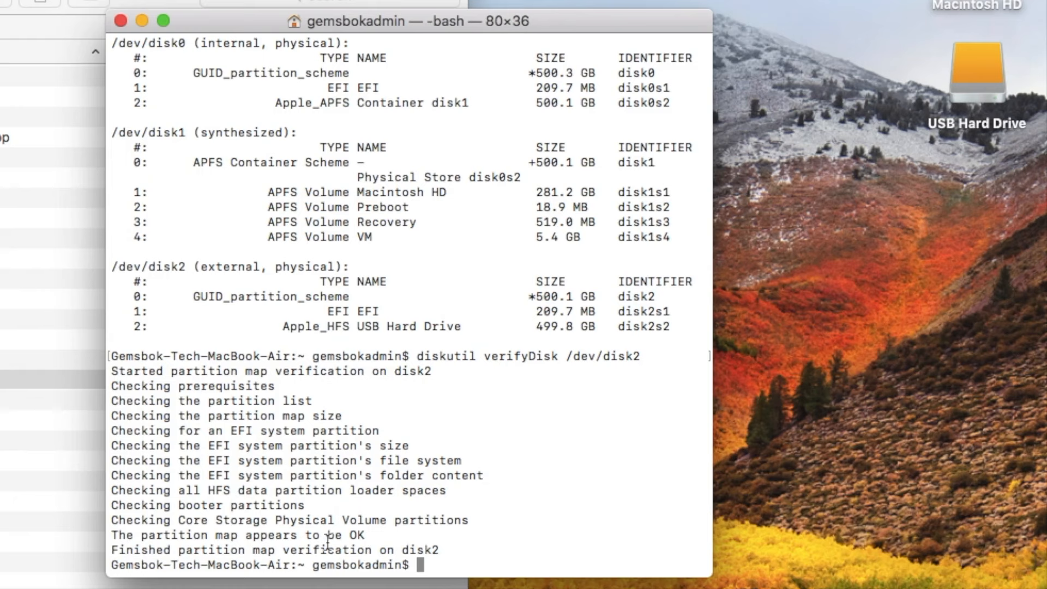
{"action": "mouse_move", "coordinate": [495, 464]}
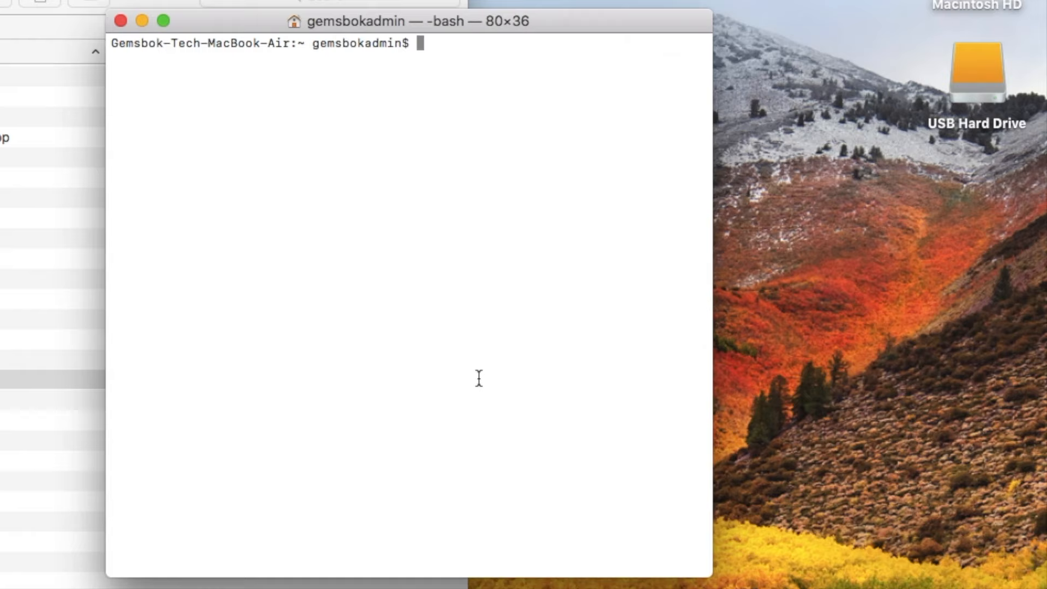
- Re-run diskutil list, then start diskutil repairDisk /dev/disk2 up to the y/N erase warning
{"action": "type", "text": "diskutil li"}
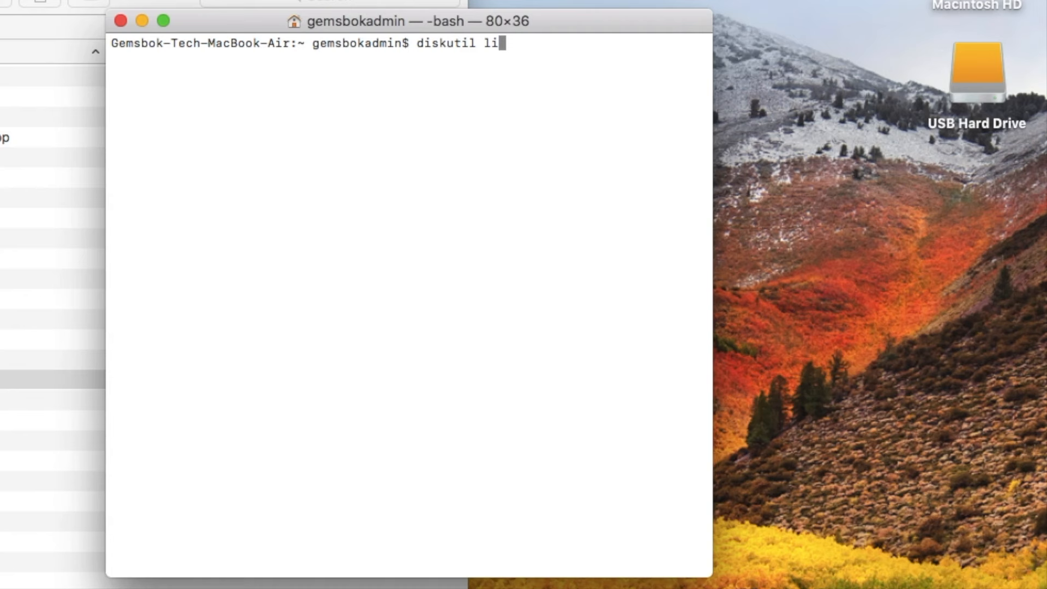
{"action": "key", "text": "Return"}
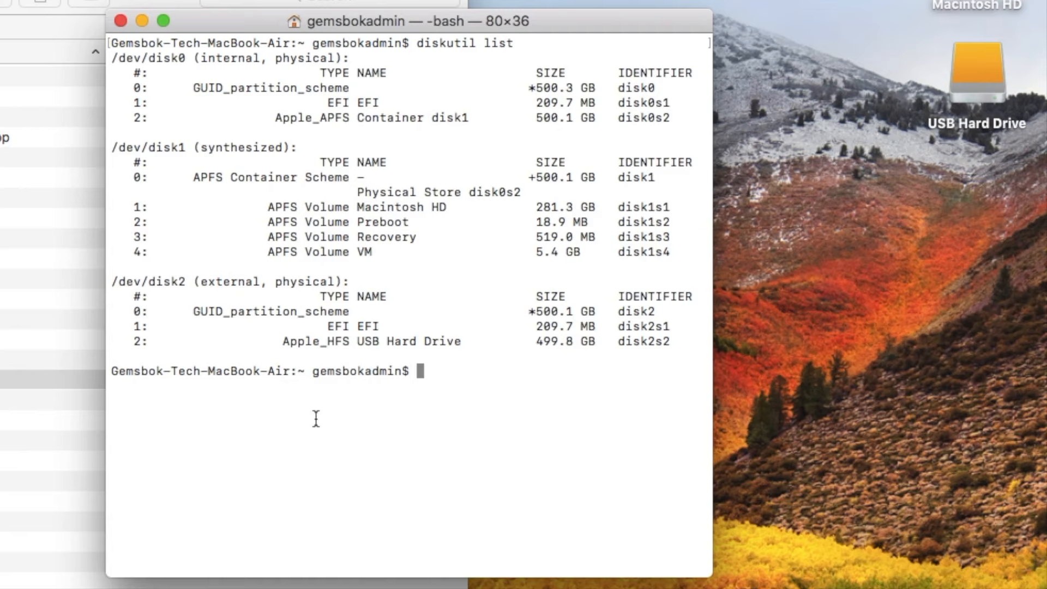
{"action": "type", "text": "diskutil re"}
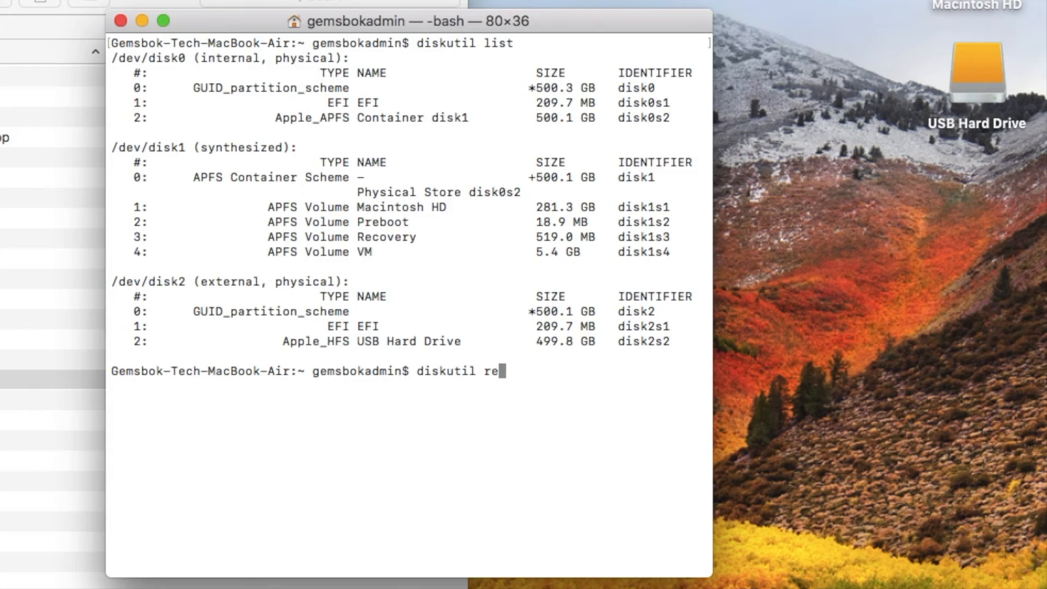
{"action": "type", "text": "pairDisk"}
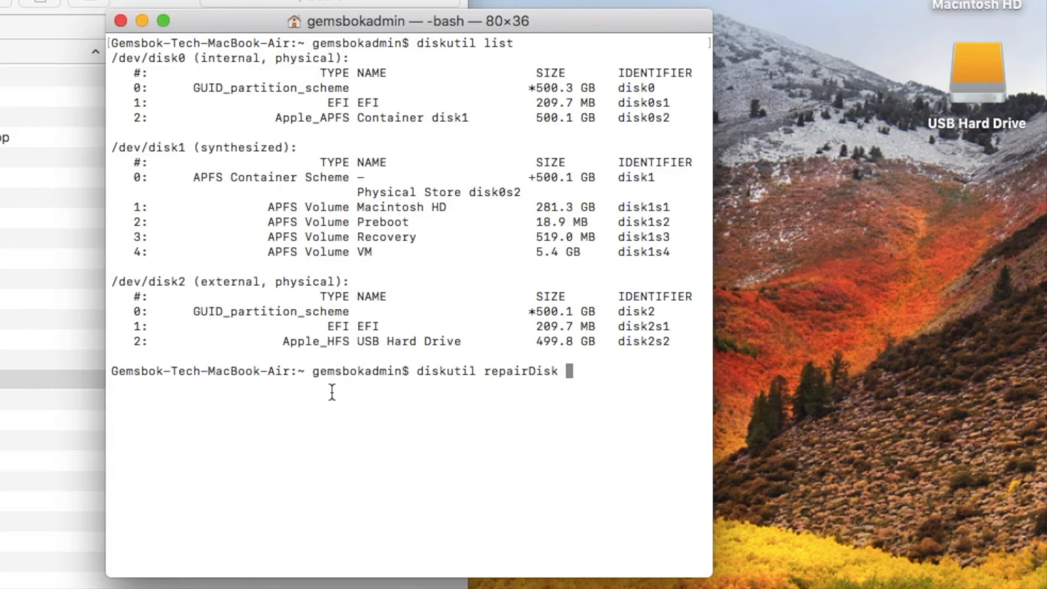
{"action": "double_click", "coordinate": [147, 281]}
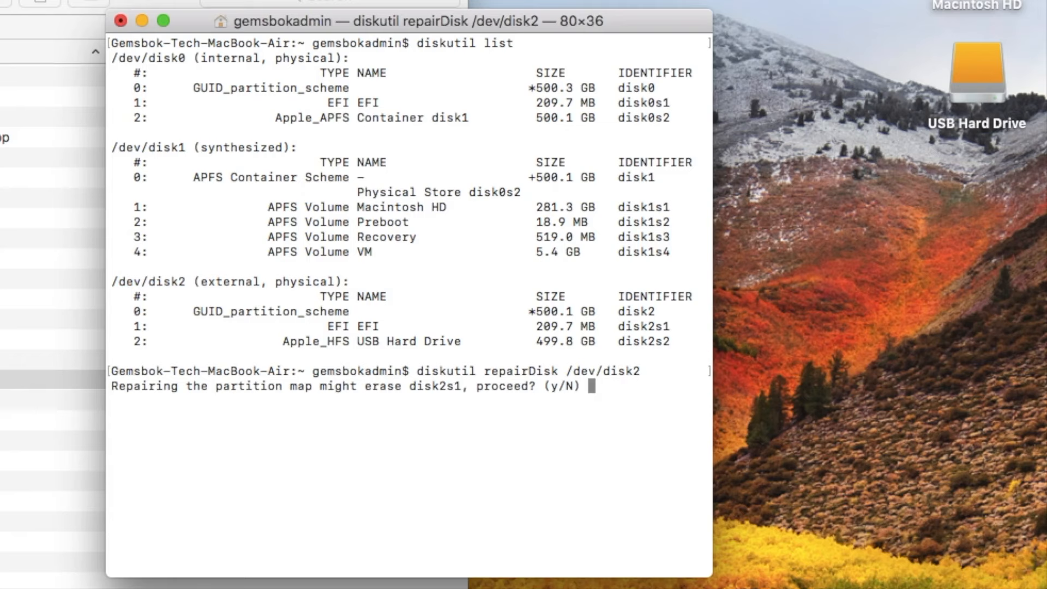
{"action": "mouse_move", "coordinate": [447, 405]}
{"action": "type", "text": "y"}
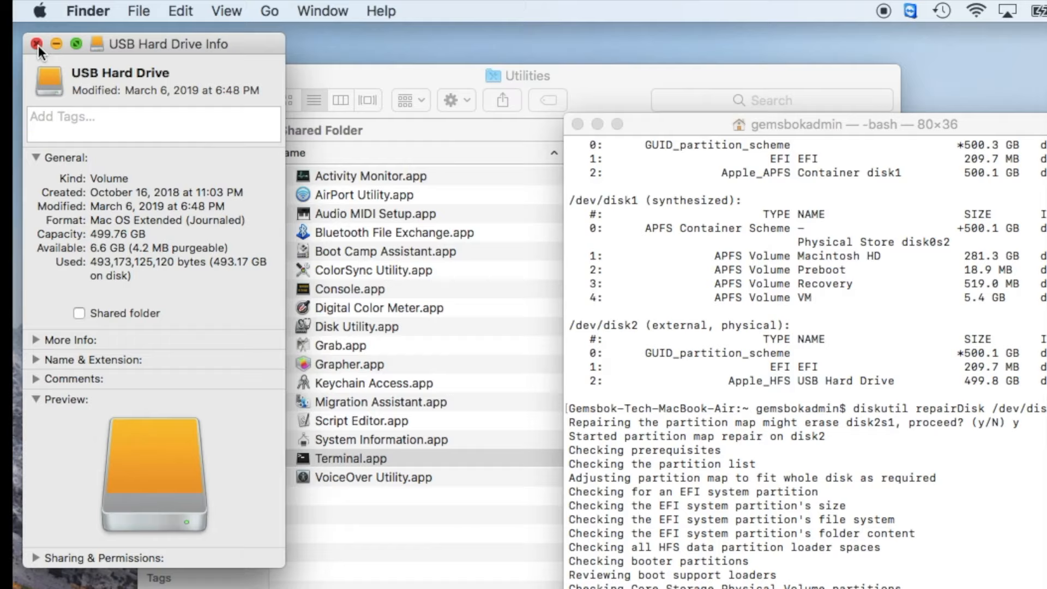
- Close the USB Hard Drive Info window while the repair runs
{"action": "left_click", "coordinate": [38, 44]}
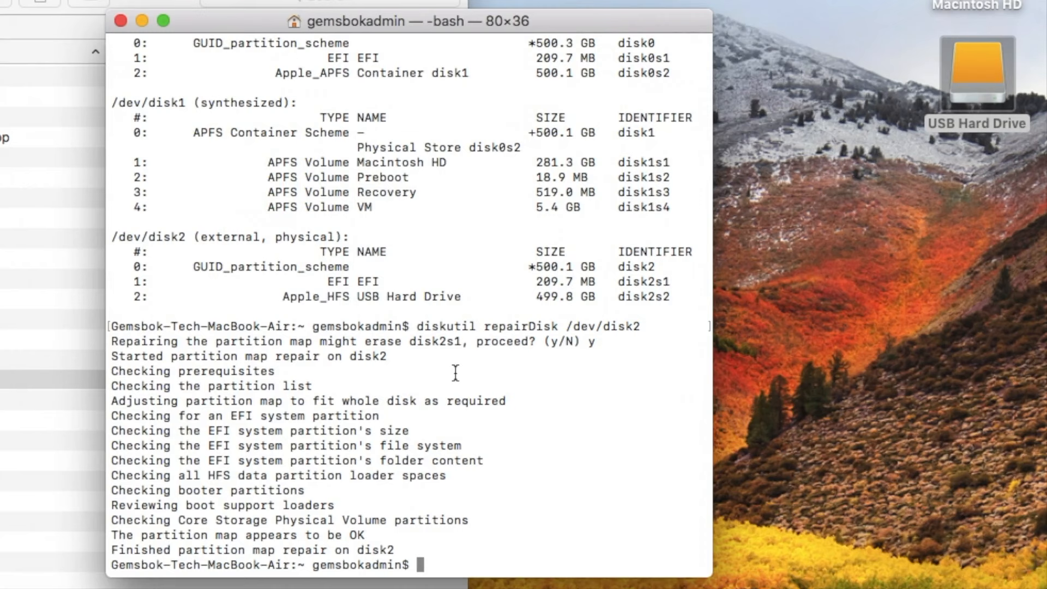
- Highlight the repairDisk command in the finished output showing the partition map OK
{"action": "double_click", "coordinate": [521, 326]}
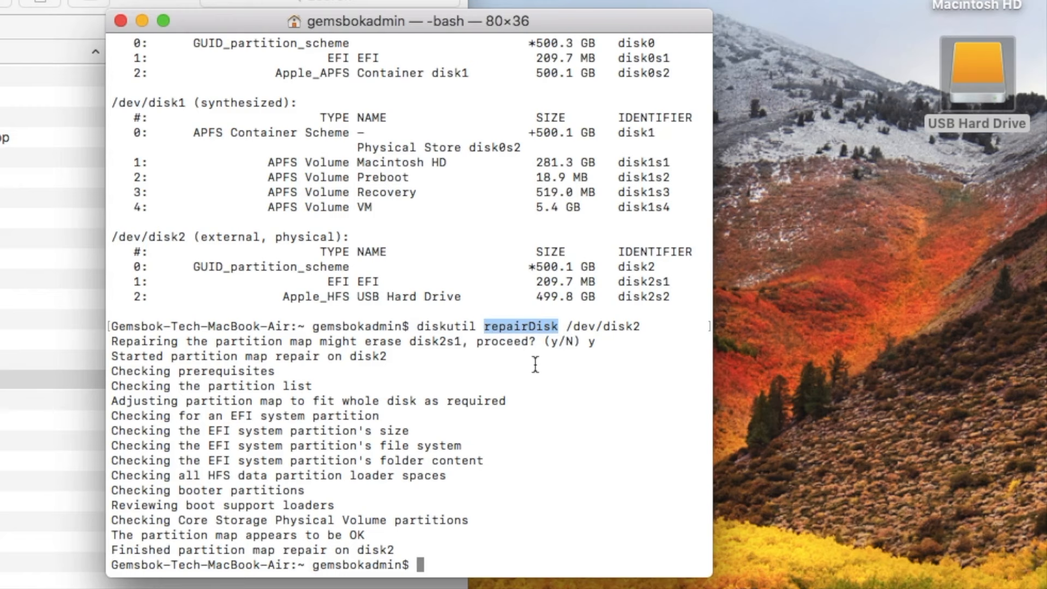
{"action": "mouse_move", "coordinate": [546, 384]}
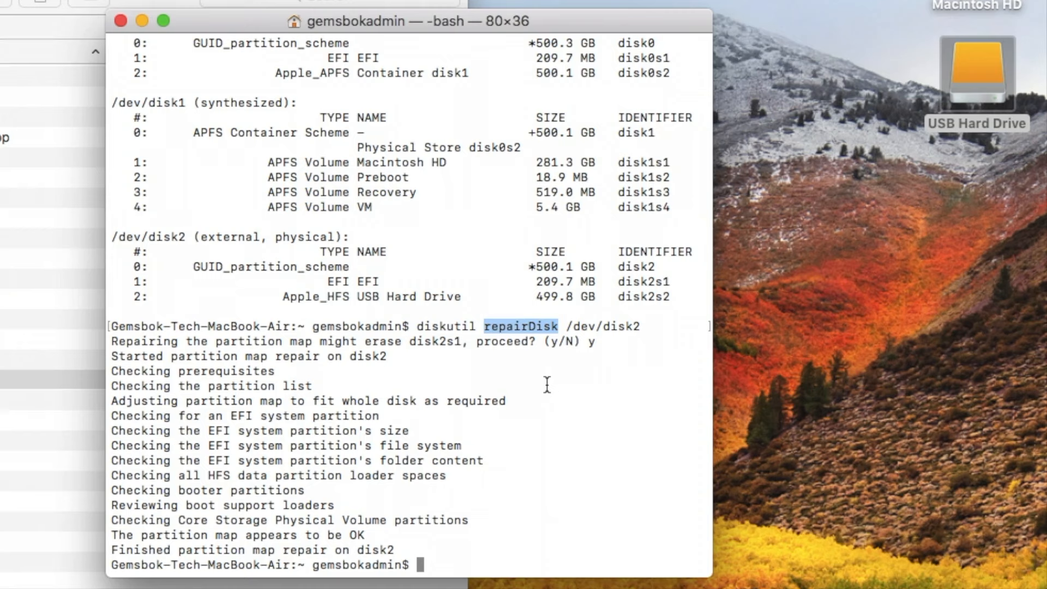